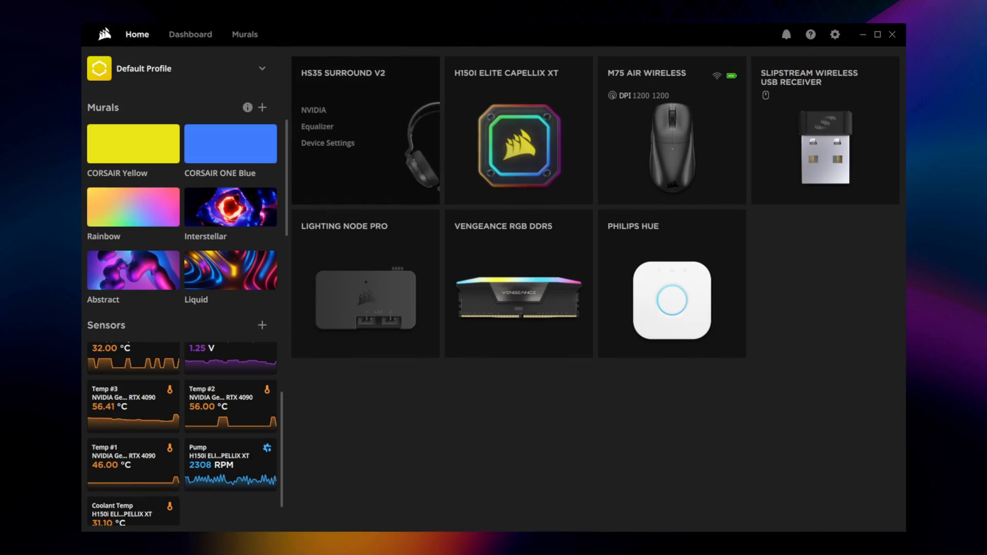
Step: Open the HS35 Surround V2 tile's Equalizer page from the iCUE Home page
{"action": "left_click", "coordinate": [365, 130]}
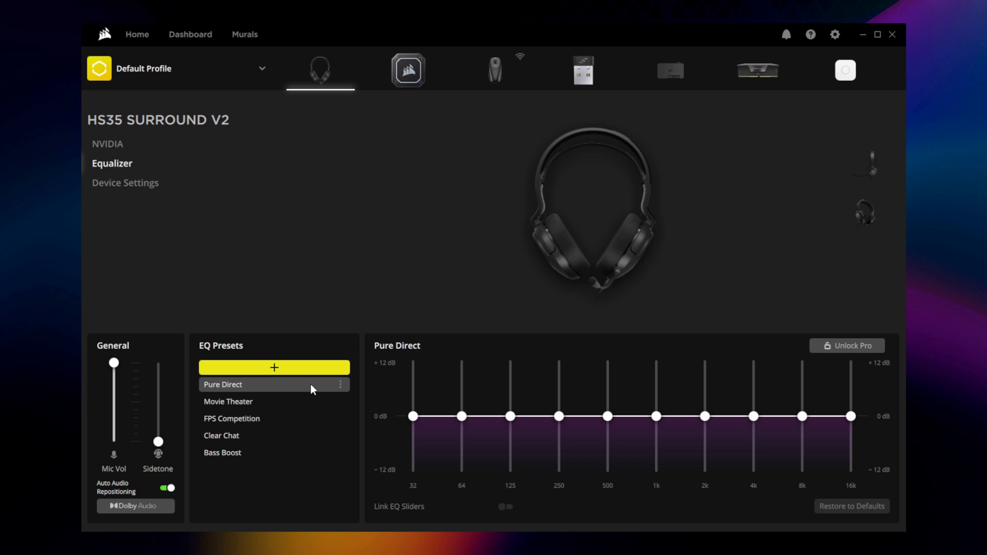
Step: Preview the Movie Theater, FPS Competition and Clear Chat curves, then start a new custom preset
{"action": "left_click", "coordinate": [228, 401]}
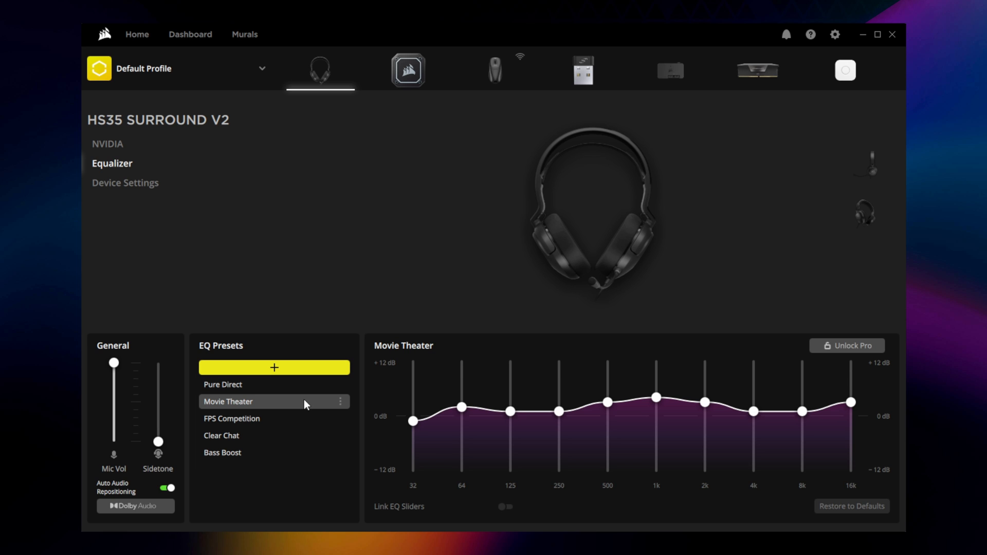
{"action": "mouse_move", "coordinate": [298, 423]}
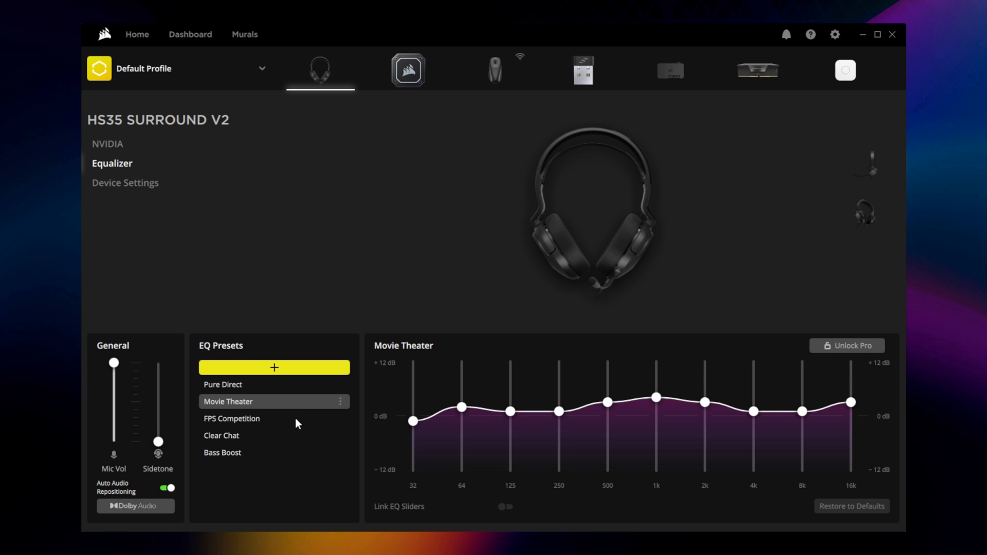
{"action": "left_click", "coordinate": [231, 418]}
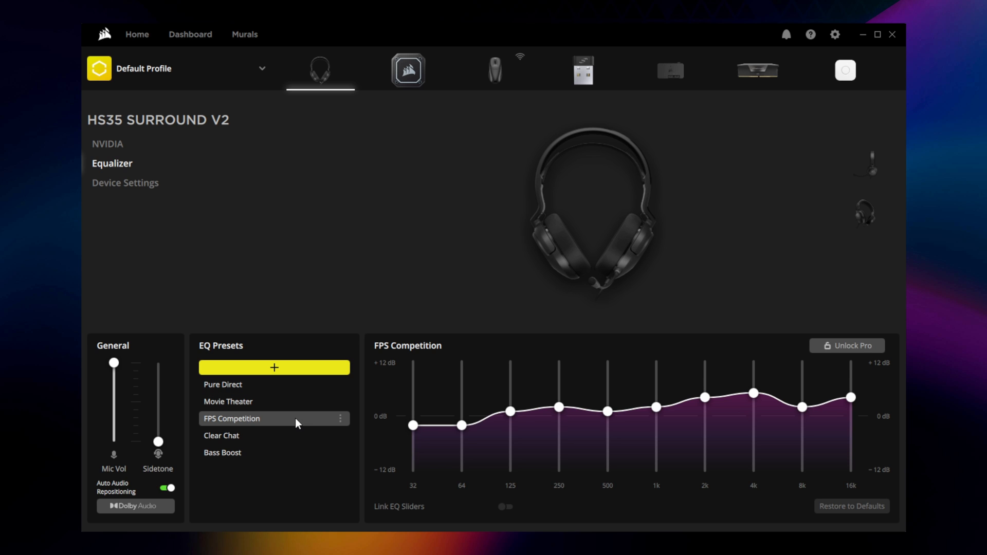
{"action": "left_click", "coordinate": [221, 435]}
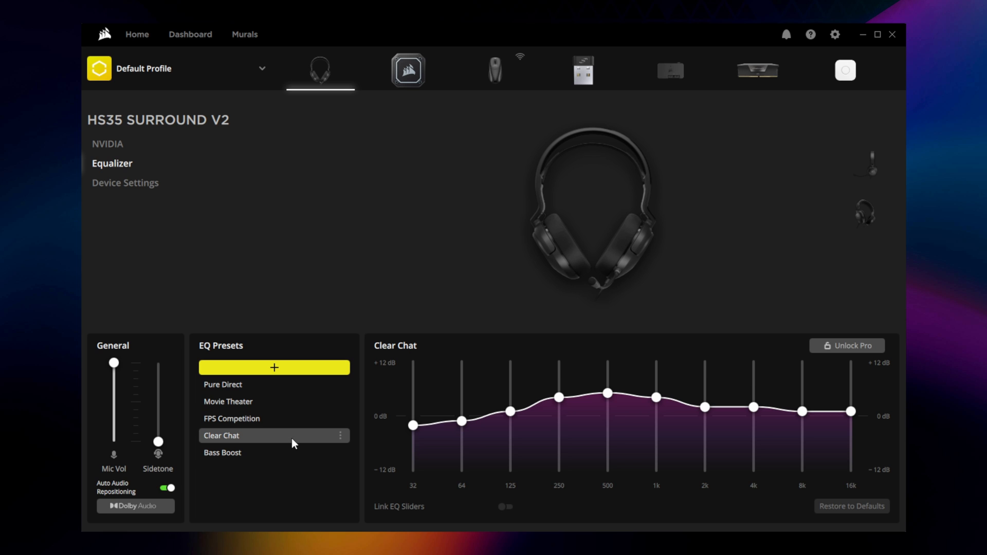
{"action": "left_click", "coordinate": [222, 452]}
{"action": "type", "text": "V-S"}
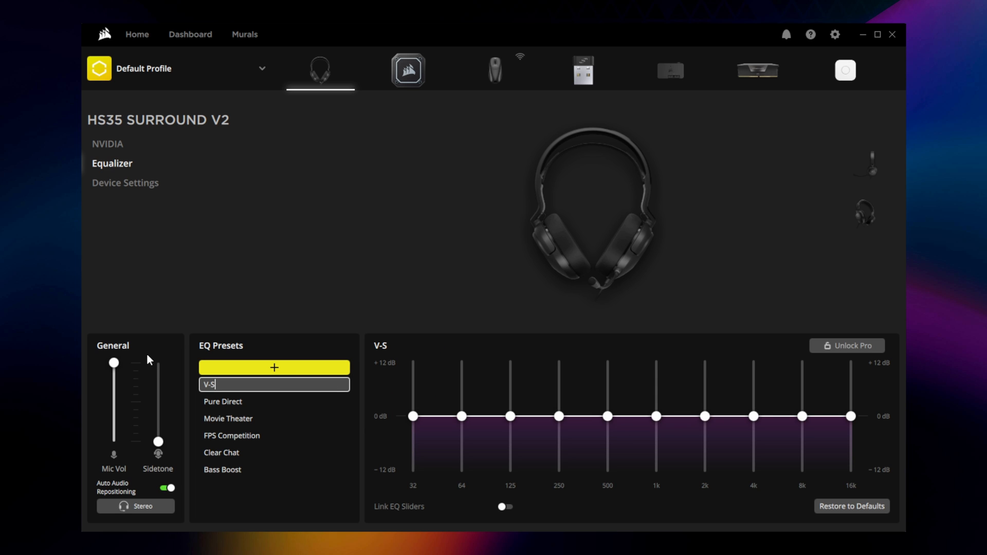
Step: Drag the 32 Hz band down to −12 dB and back, then enable Link EQ Sliders
{"action": "left_click_drag", "start_coordinate": [412, 415], "coordinate": [412, 472]}
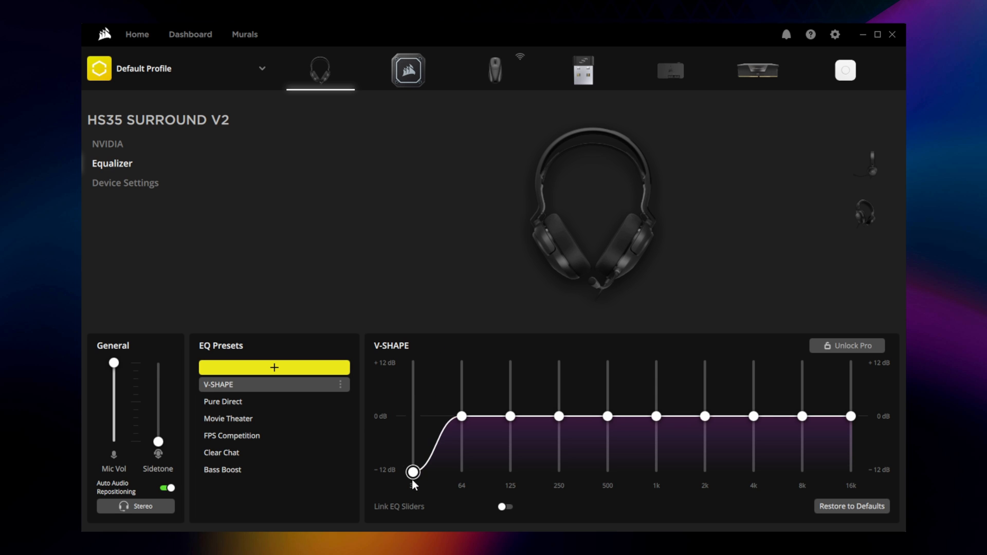
{"action": "left_click_drag", "start_coordinate": [412, 472], "coordinate": [412, 413]}
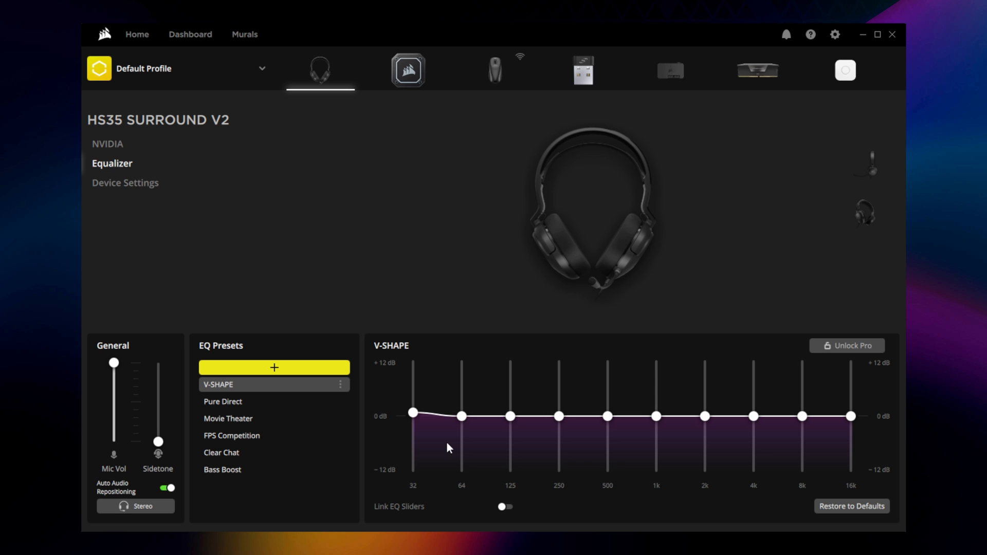
{"action": "left_click", "coordinate": [505, 505]}
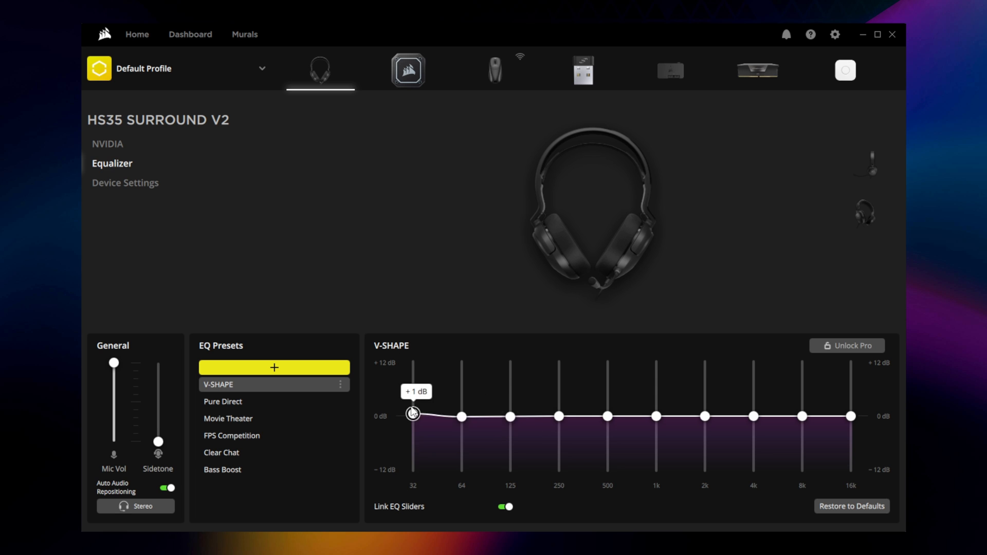
Step: Raise a linked EQ slider to bend the V-SHAPE curve
{"action": "left_click_drag", "start_coordinate": [412, 414], "coordinate": [412, 404]}
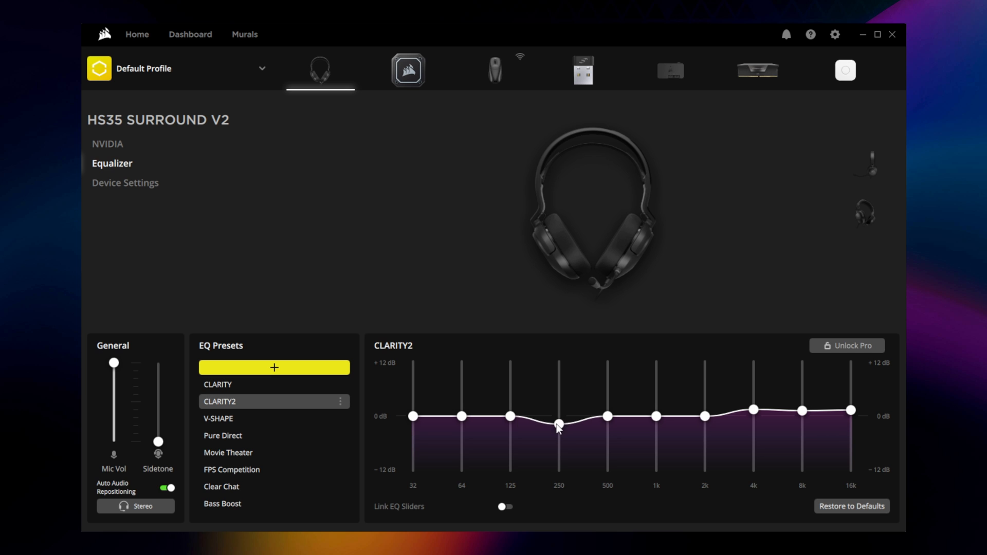
Step: View the CLARITY curve, then reset CLARITY2's bands to a flat 0 dB curve
{"action": "left_click", "coordinate": [217, 385]}
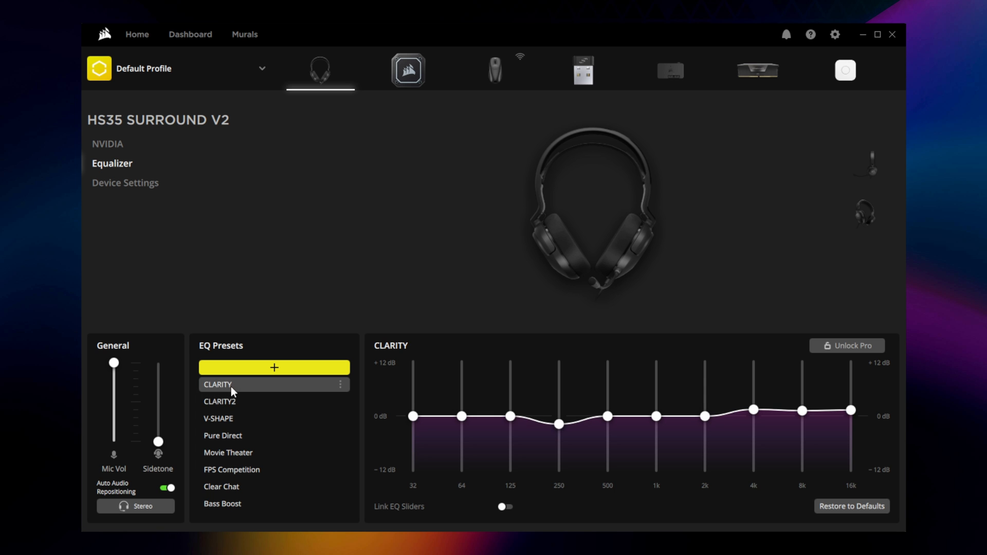
{"action": "left_click", "coordinate": [218, 401]}
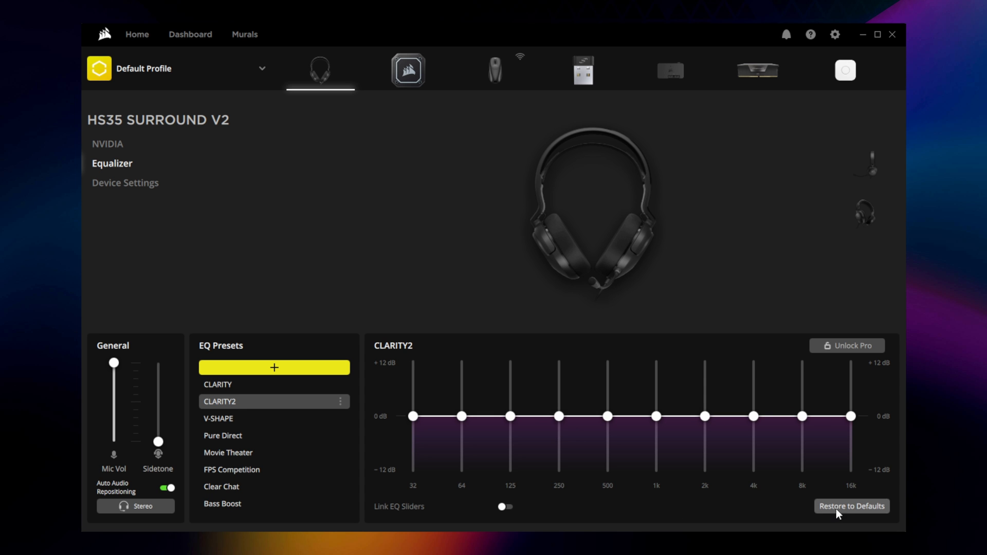